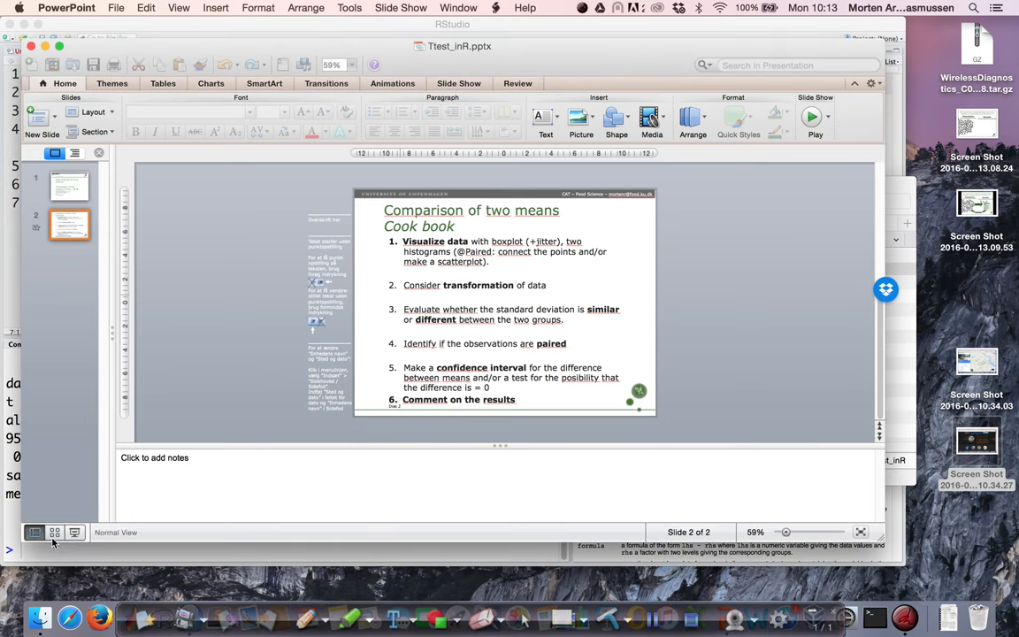
Step: Start the slide show to present the 'Comparison of two means – Cook book' slide
click(810, 117)
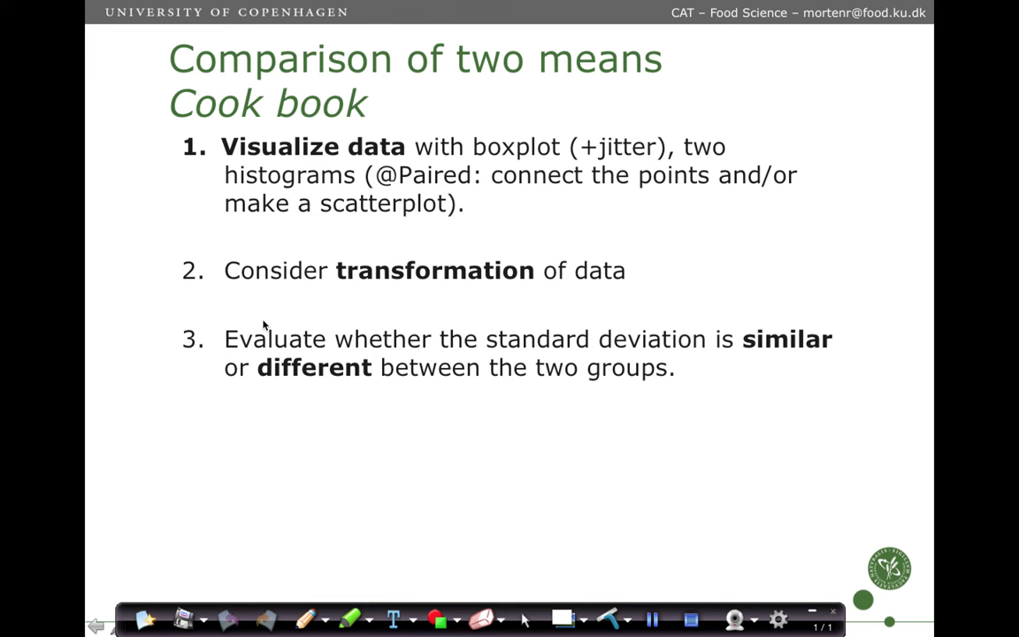
mouse_move(369, 271)
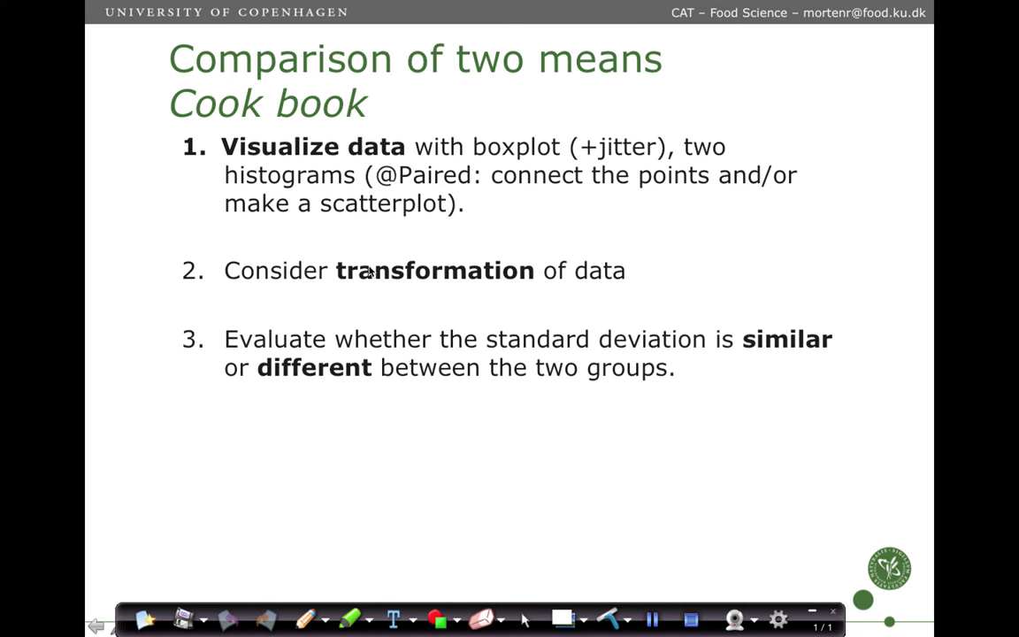
mouse_move(370, 272)
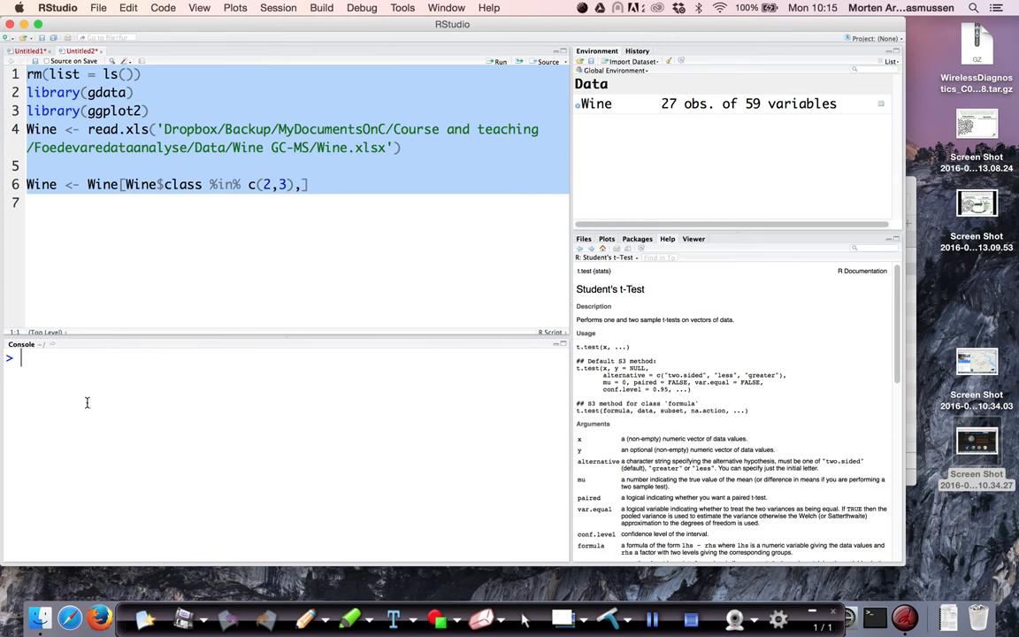
Step: Run head(Wine) in the console to show the first rows of the Wine data
text(head(Wine)
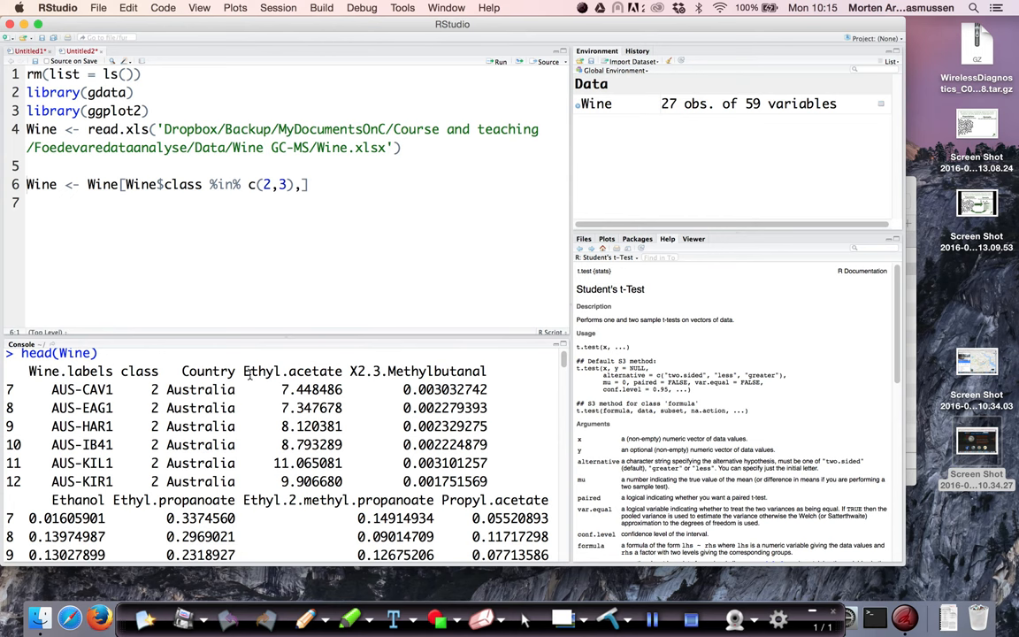
Step: Run qplot(data = Wine, Country, Ethyl.acetate) to plot ethyl acetate by country
text(qplot(data =)
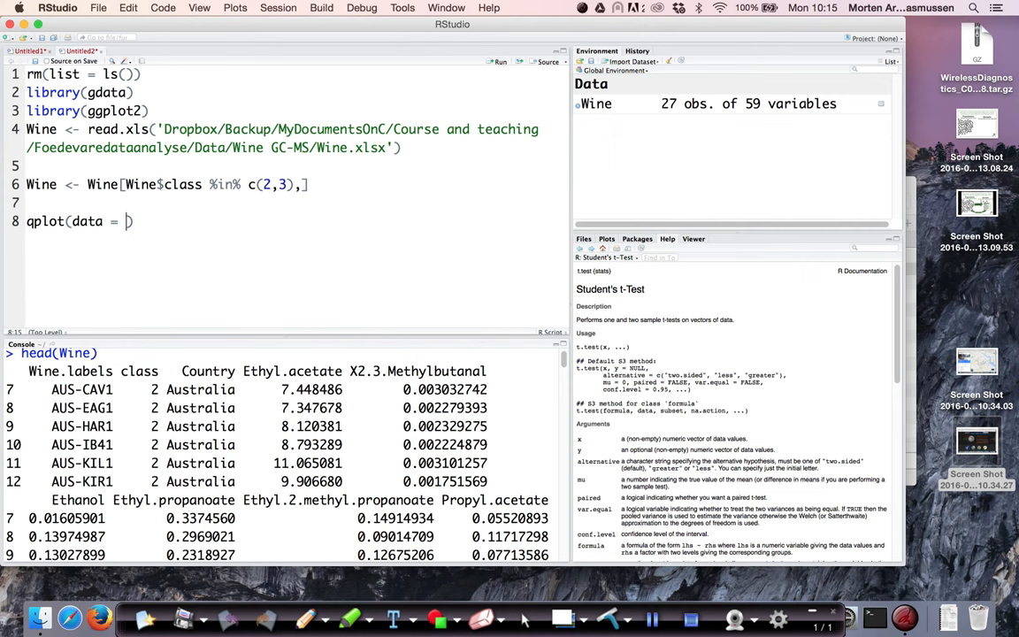
text(Wine, Country,)
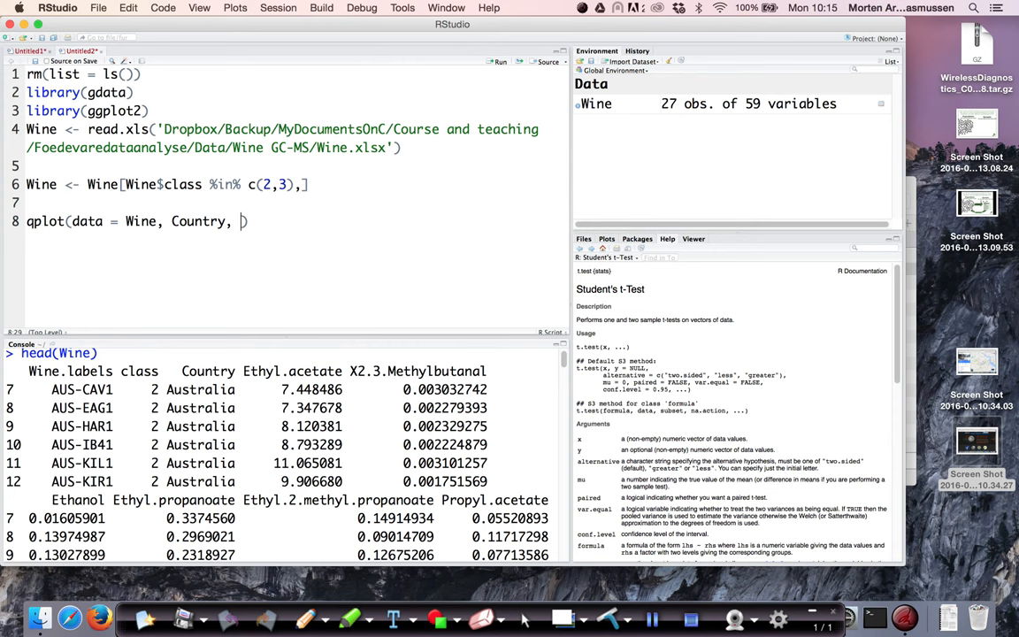
text(Wine$Ethyl.acetate)
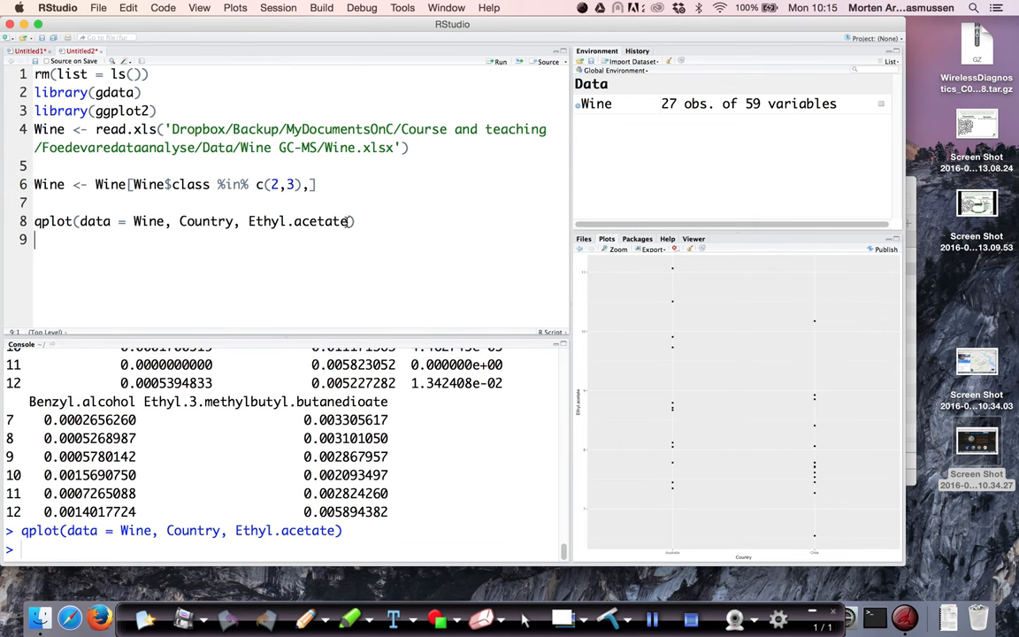
Step: Add geom = c('boxplot', 'jitter') to the qplot call and rerun it
text(, geom = c('boxplot)
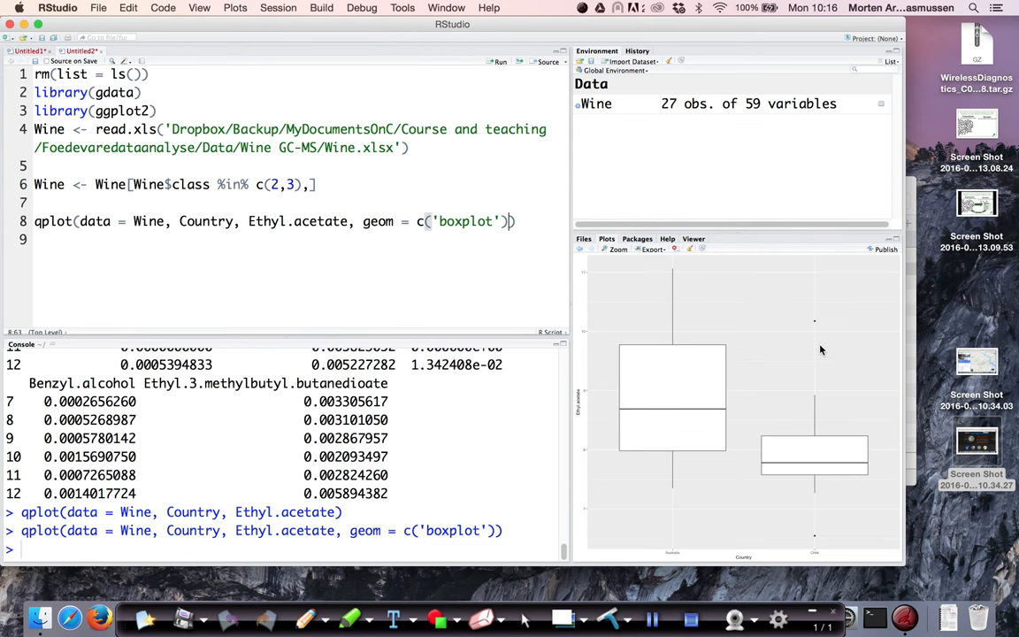
mouse_move(816, 539)
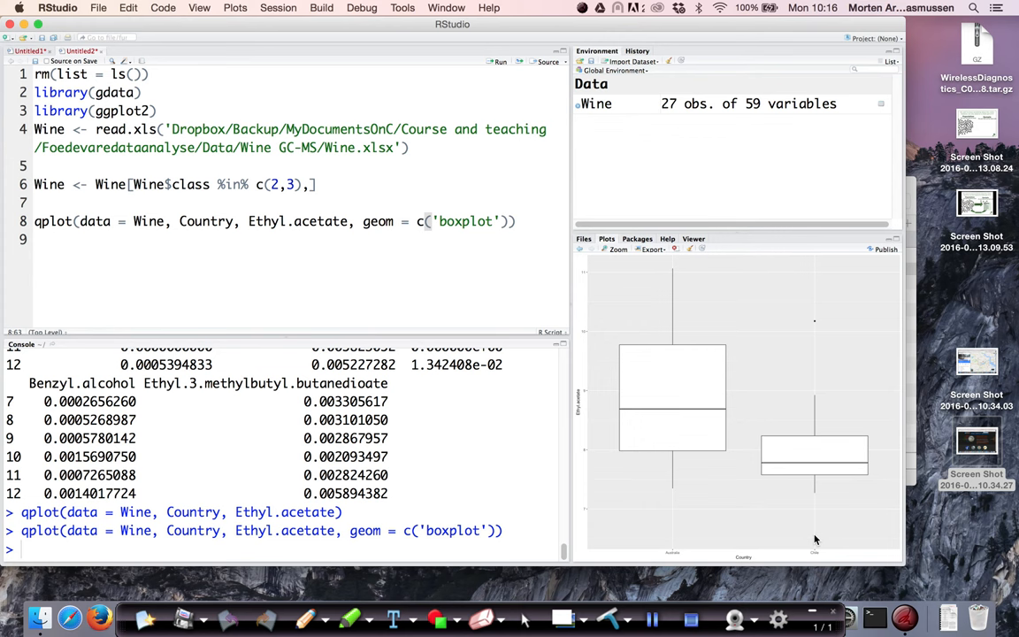
text(, 'jitter)
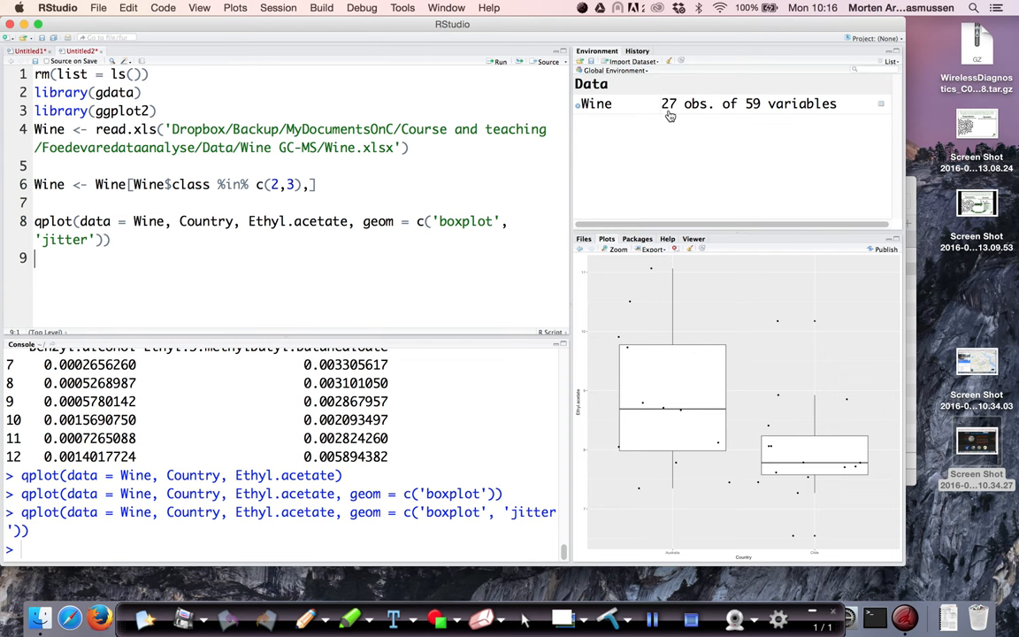
mouse_move(789, 404)
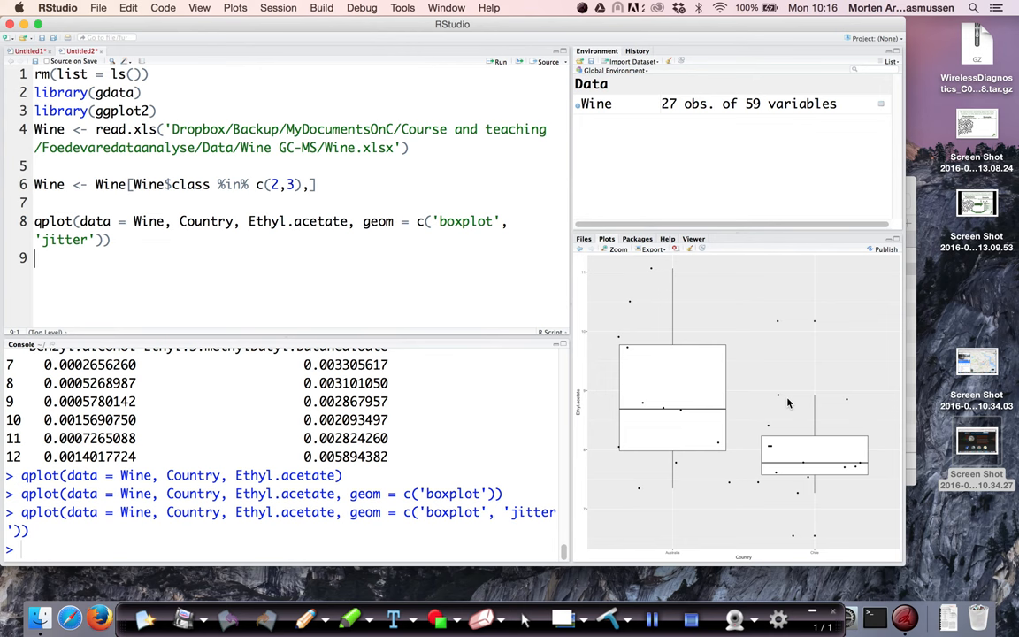
mouse_move(776, 322)
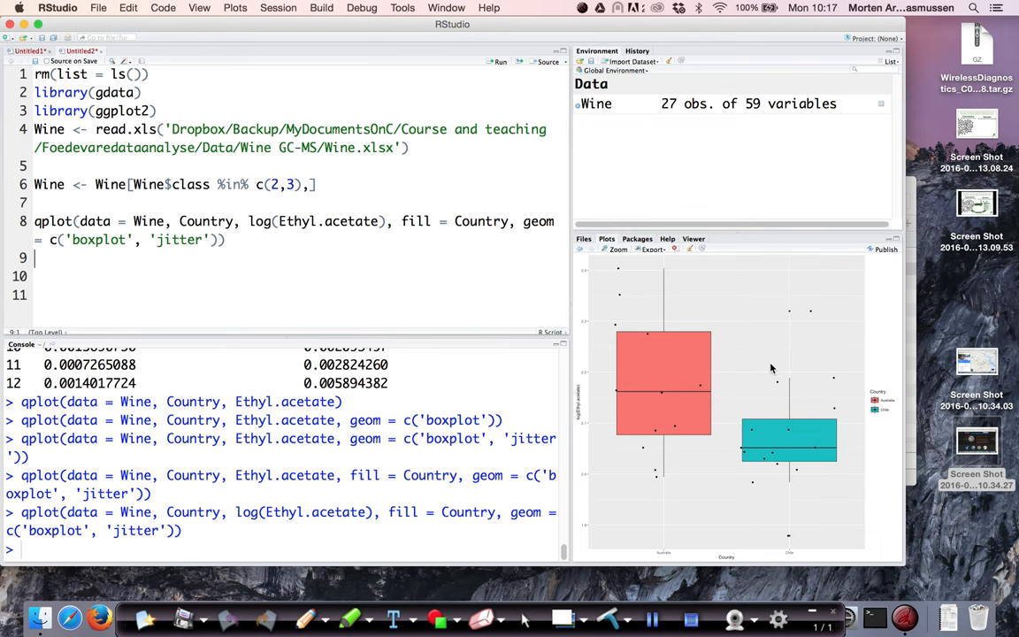
mouse_move(779, 449)
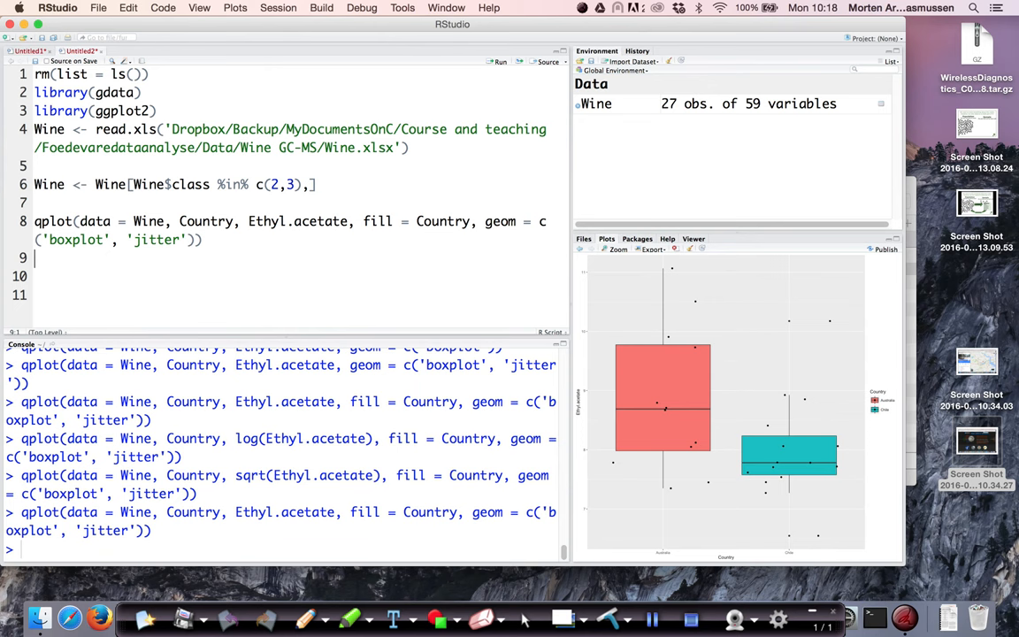
Step: Run aggregate(Wine$Ethyl.acetate, by = list(Wine$Country), 'sd') for per-country standard deviations
text(aggregate()
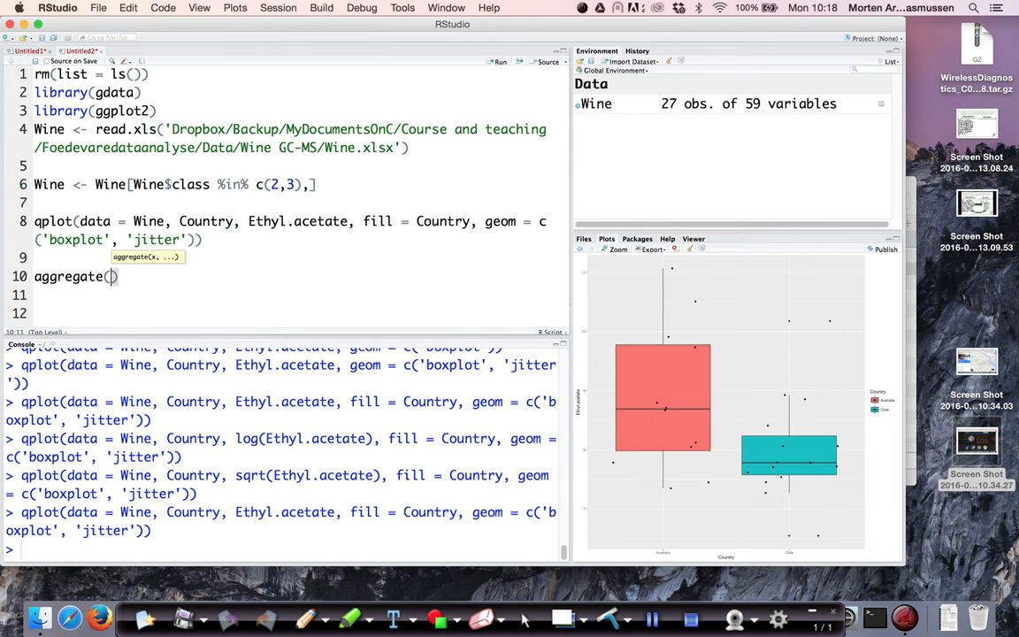
text(Wine$Ethyl.acetate)
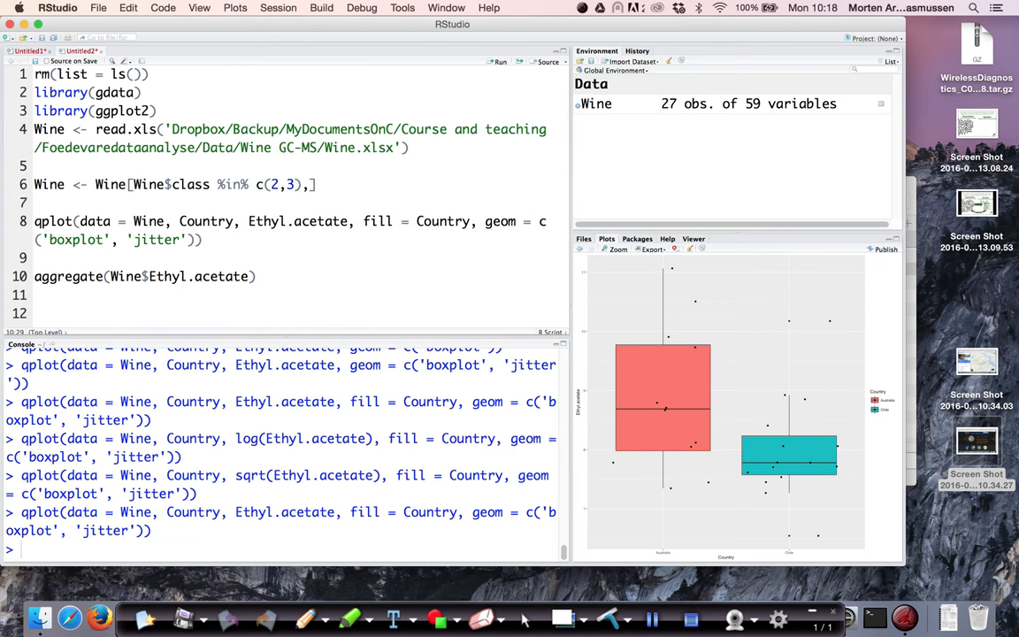
text(, by = list(Wine$Country)
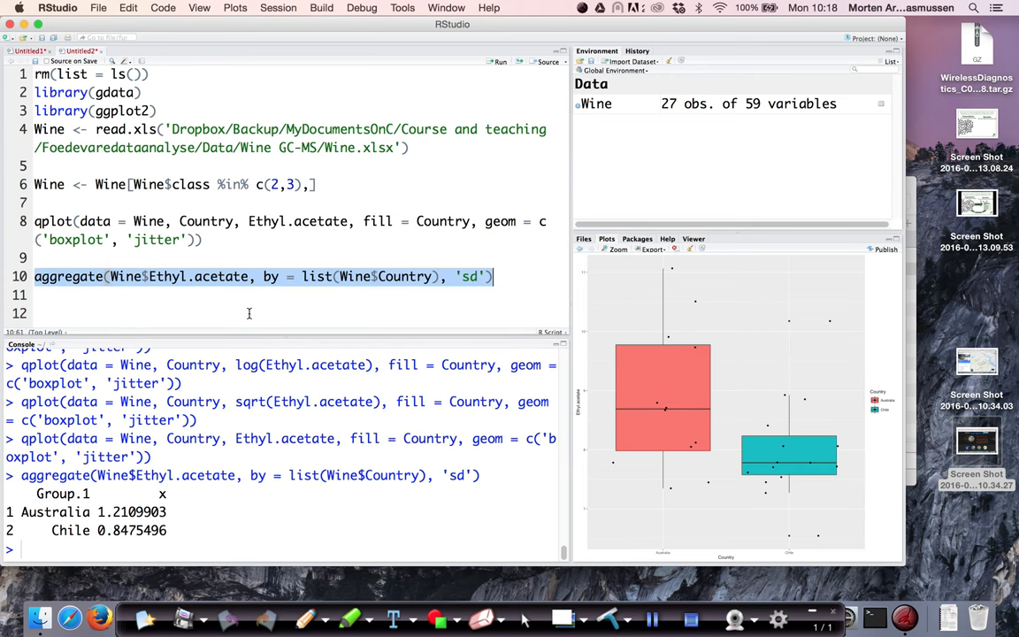
mouse_move(265, 253)
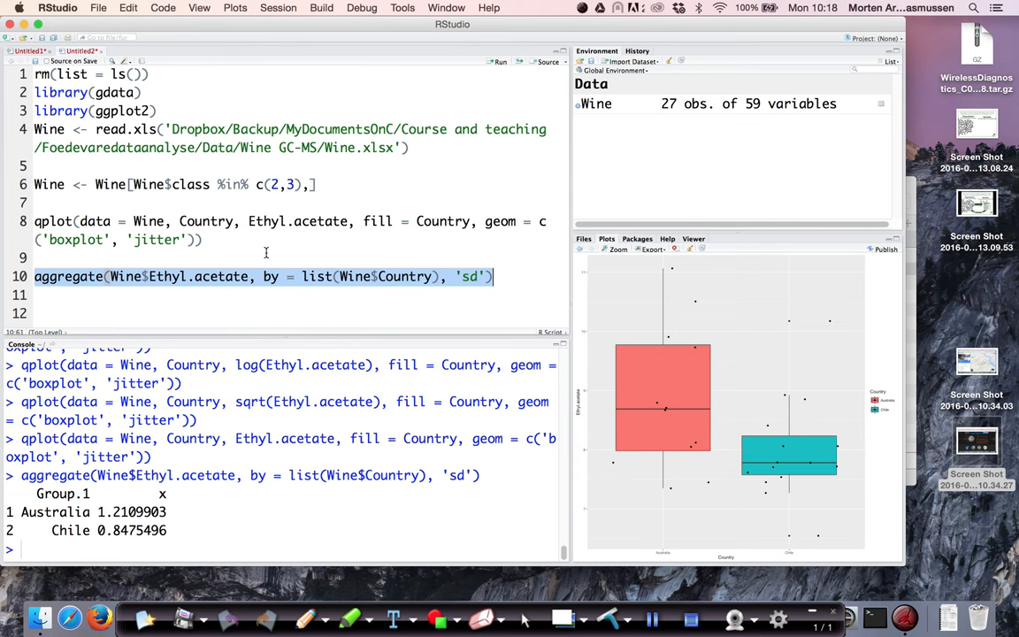
click(334, 276)
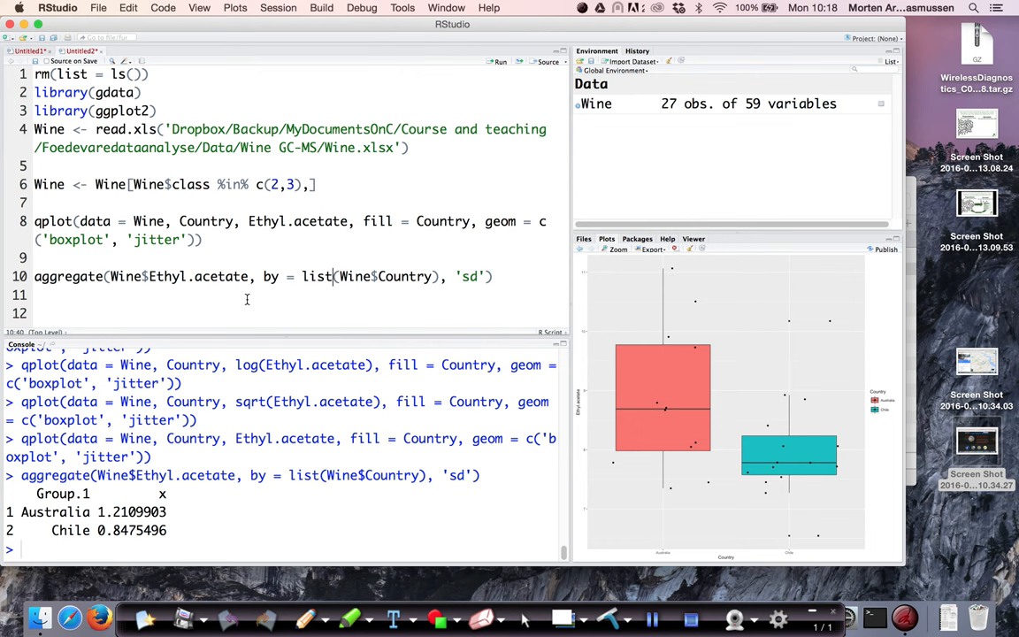
Step: Compute sd(Wine$Ethyl.acetate) overall, then restricted to Wine$Country=='Chile'
text(sd(Wine$Ethyl.acetate)
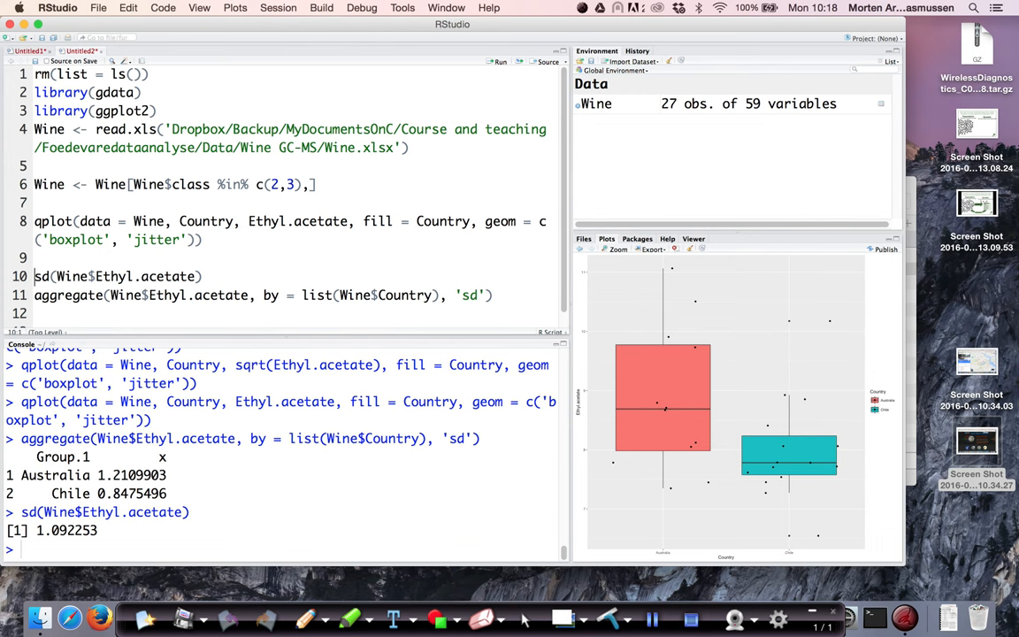
text([Wine$Country=='Chile)
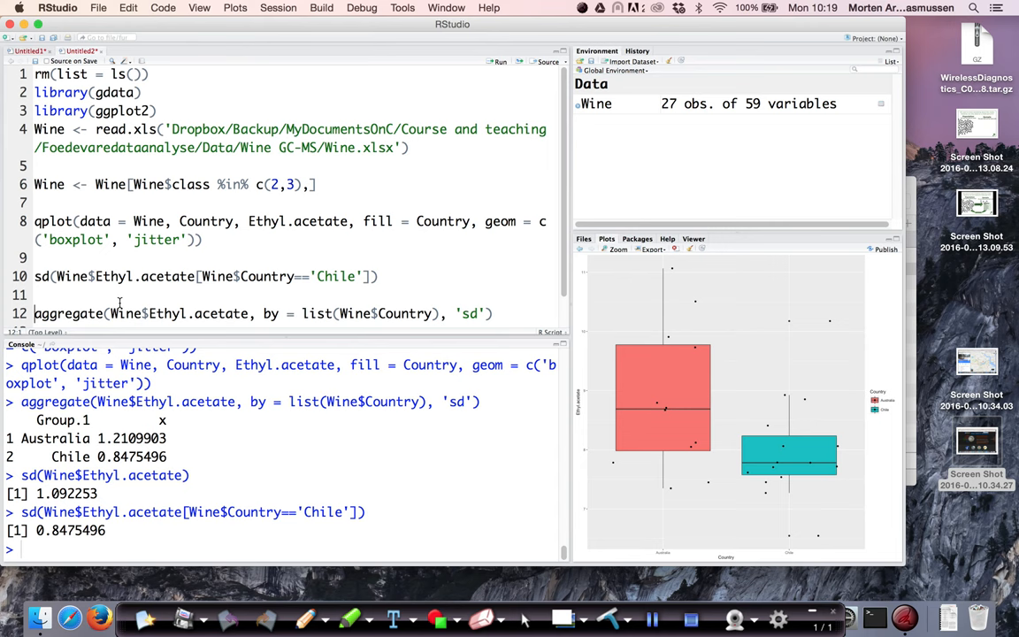
scroll(down, 3)
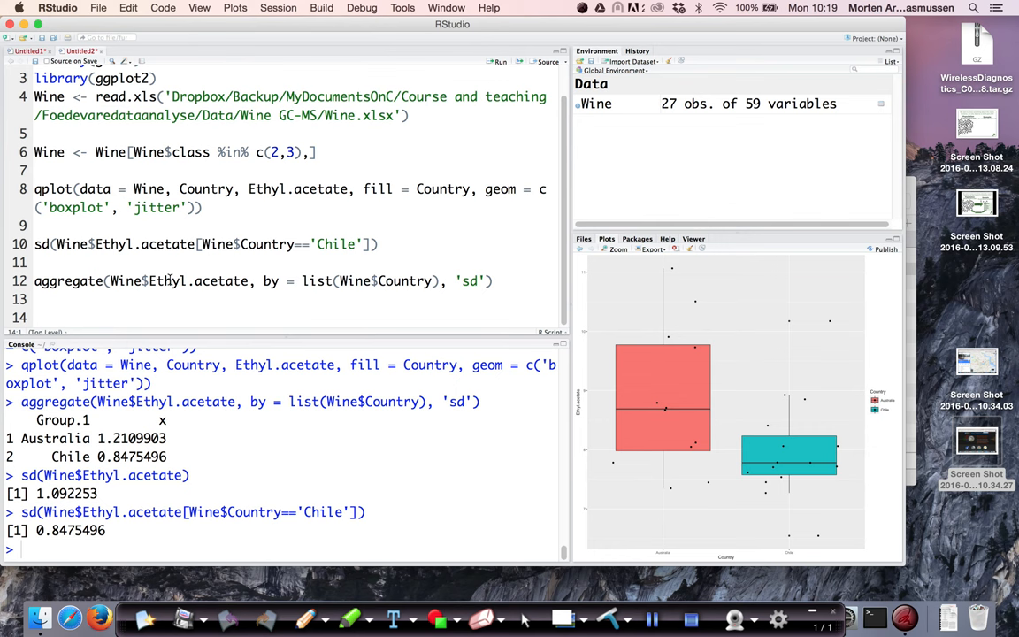
Step: Wrap Wine$Ethyl.acetate in log() in the aggregate line and rerun it
text(log()
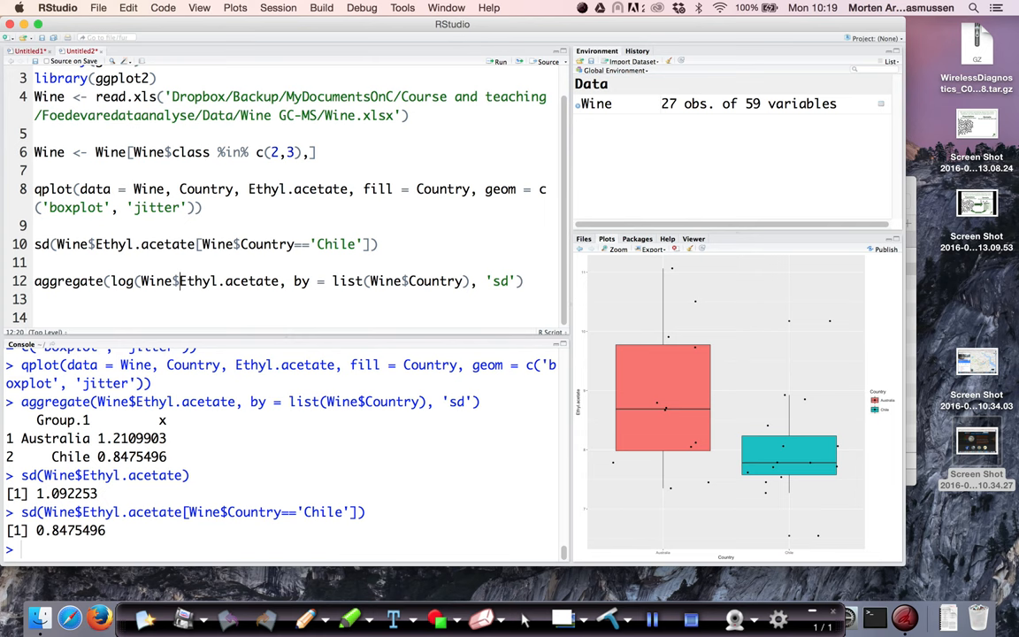
key(Return)
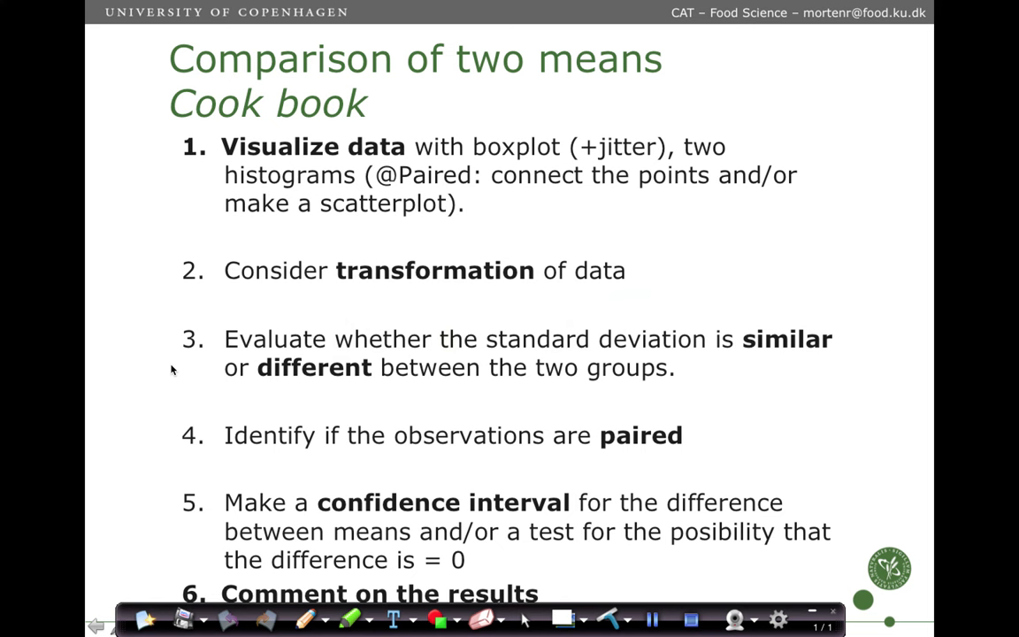
mouse_move(582, 463)
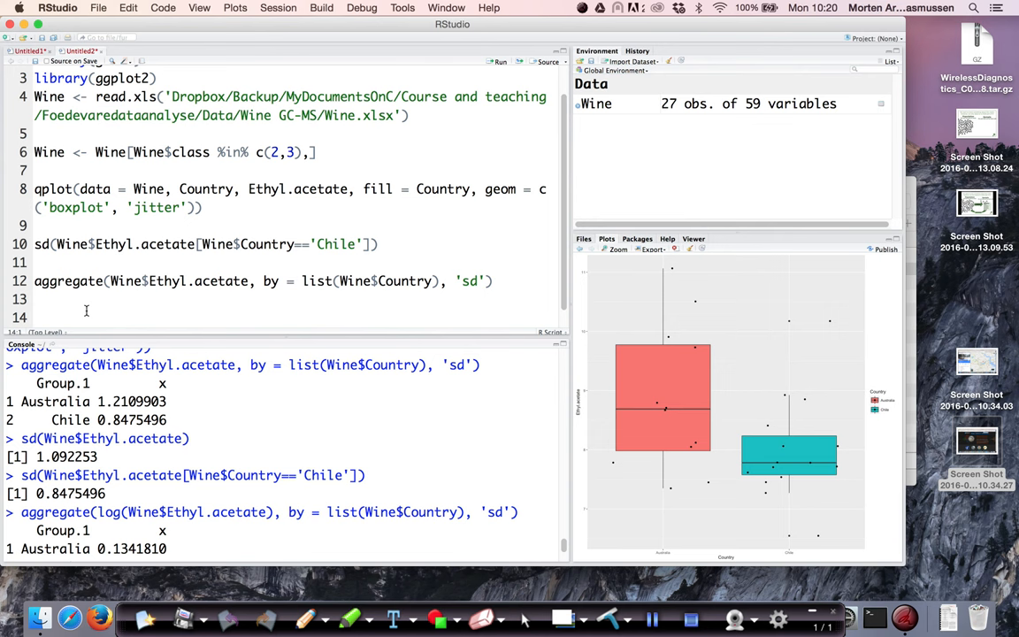
Step: Run t.test(Wine$Ethyl.acetate~Wine$Country) for the Welch two-sample test
text(t.test(Wine$Ethyl.acetate~Wine$Country)
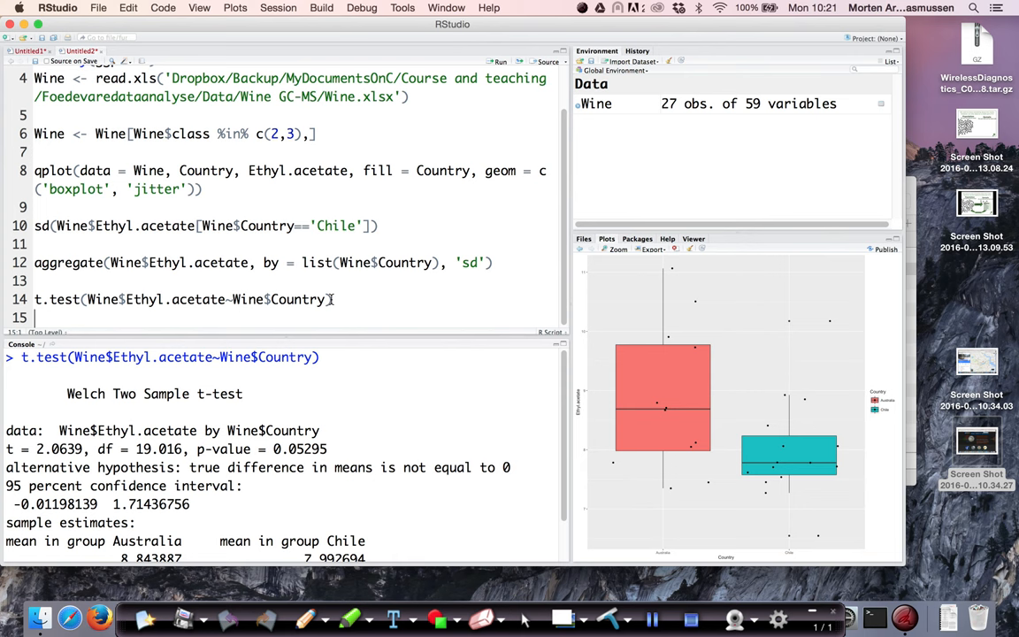
drag(7, 449, 85, 449)
text(, )
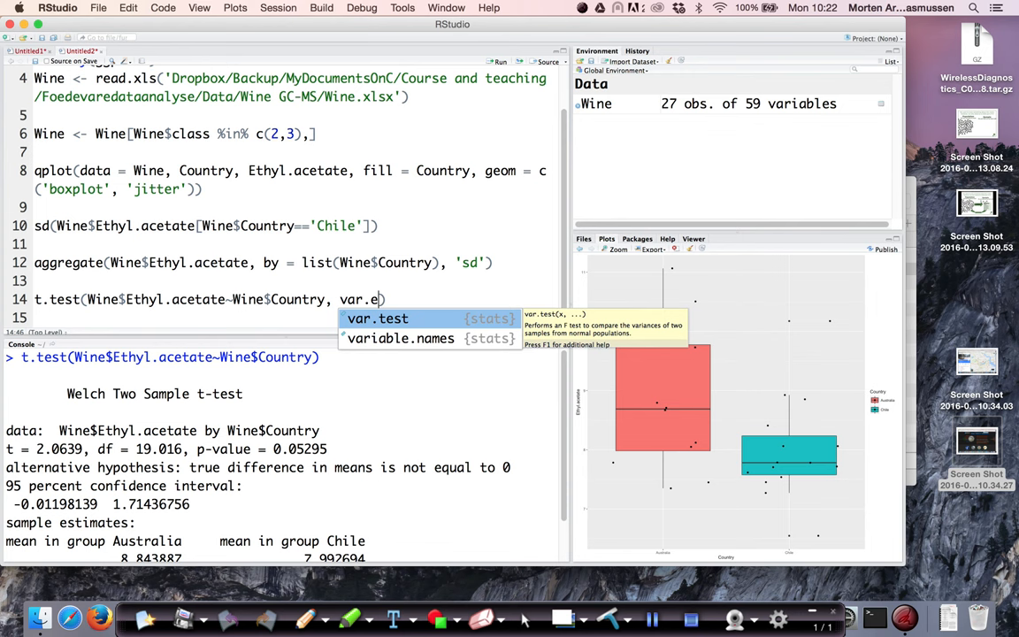
Step: Extend the t.test call with var.equal = T for the equal-variance test
text(var.equal = T))
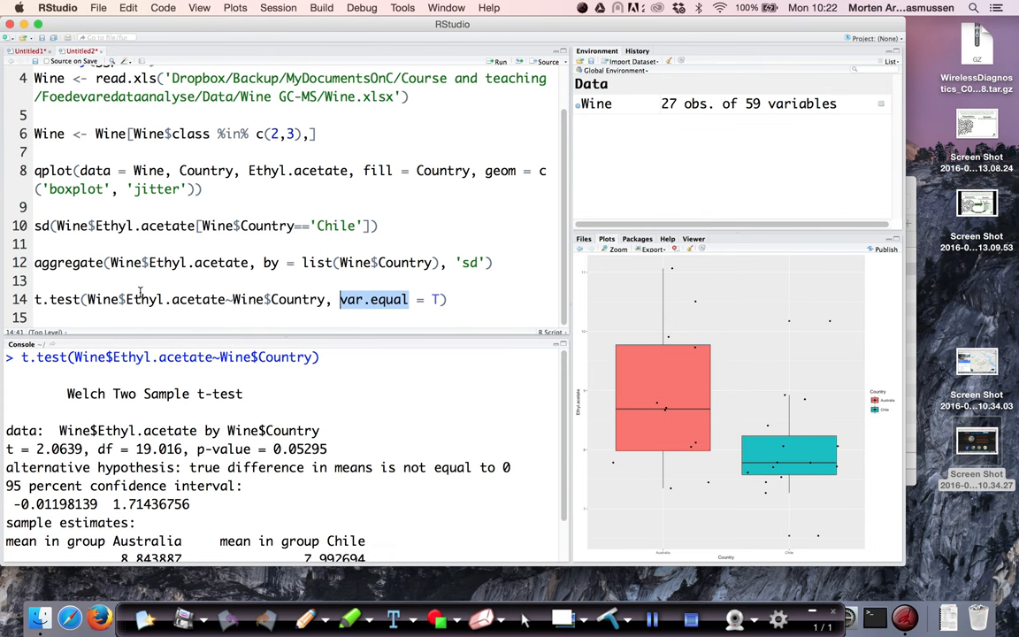
mouse_move(421, 304)
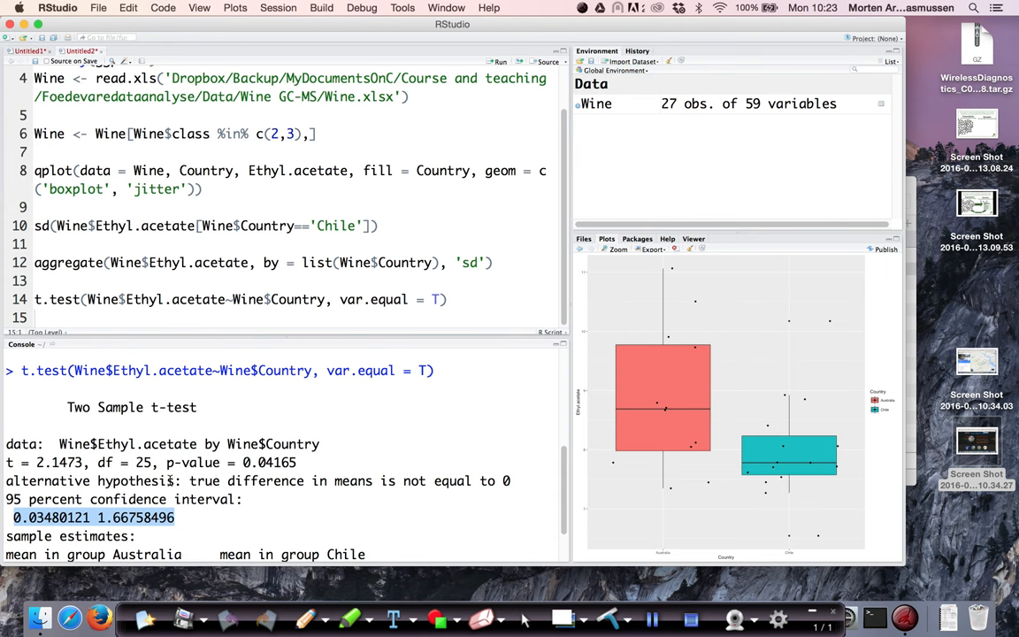
scroll(down, 3)
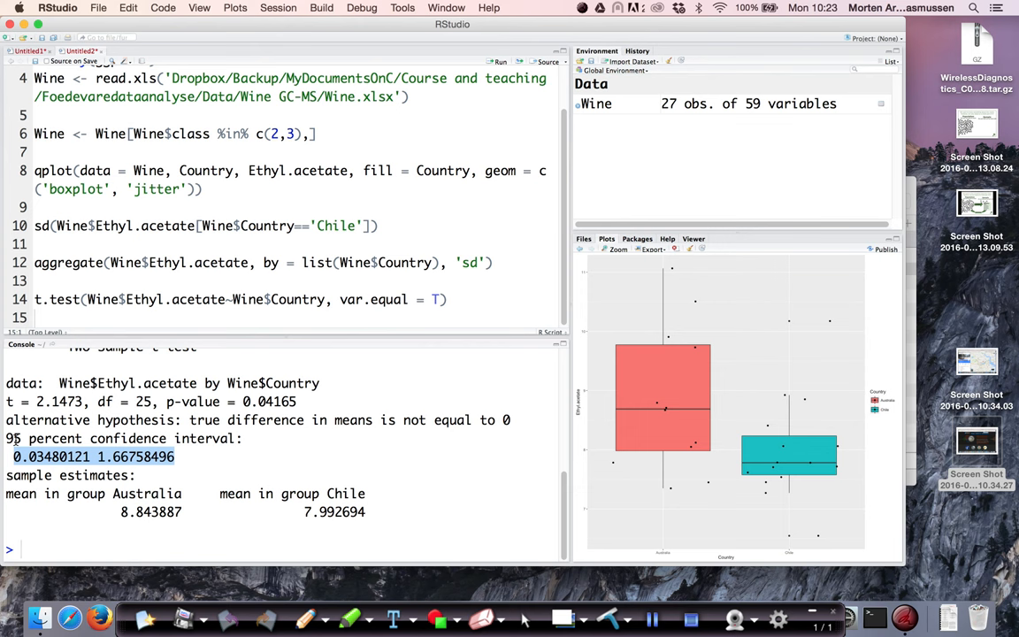
mouse_move(510, 421)
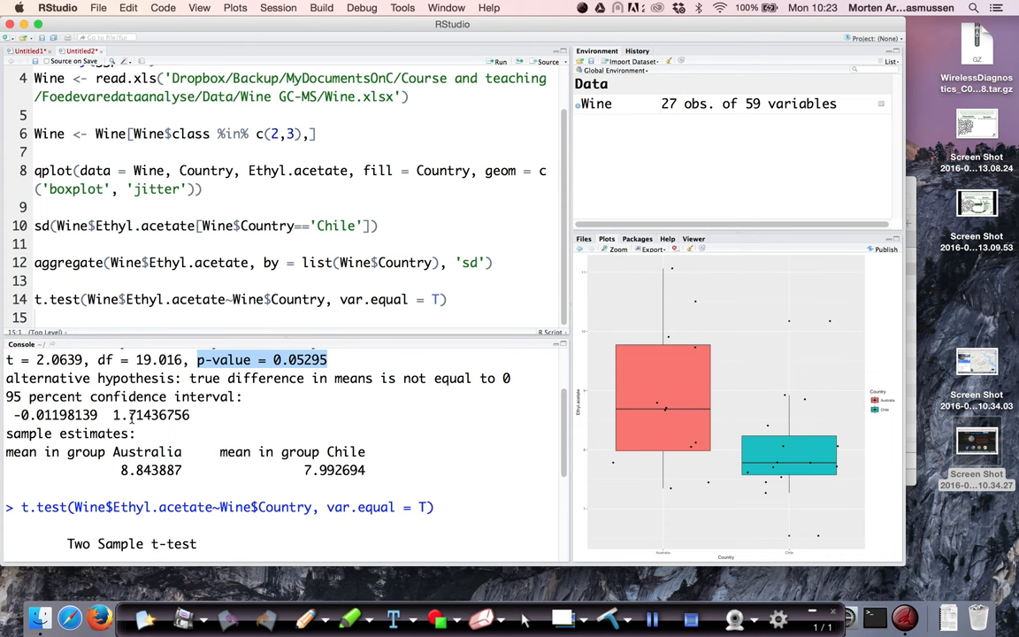
mouse_move(346, 361)
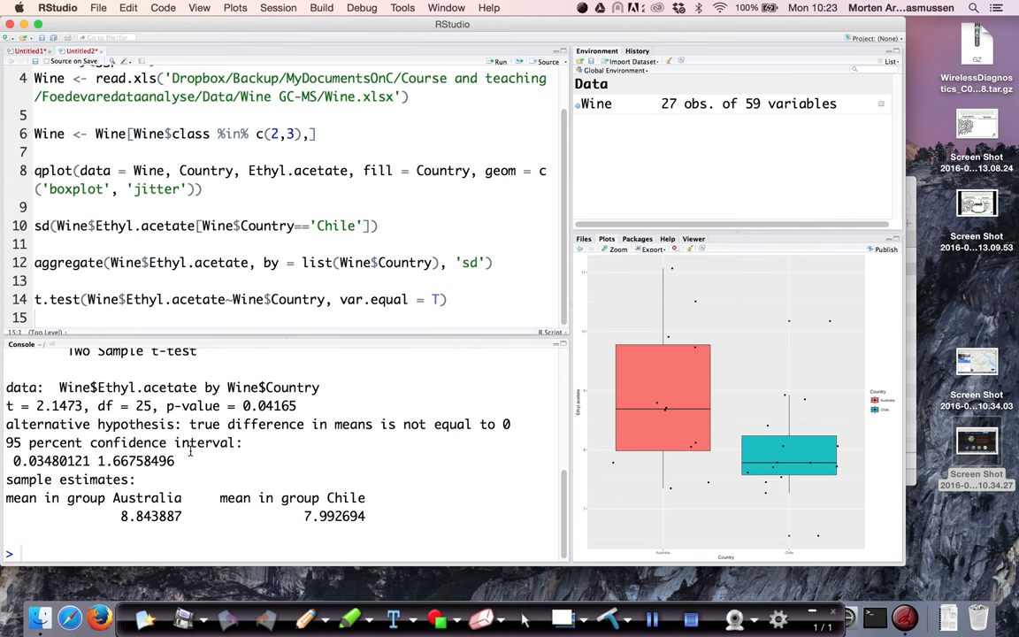
double_click(269, 405)
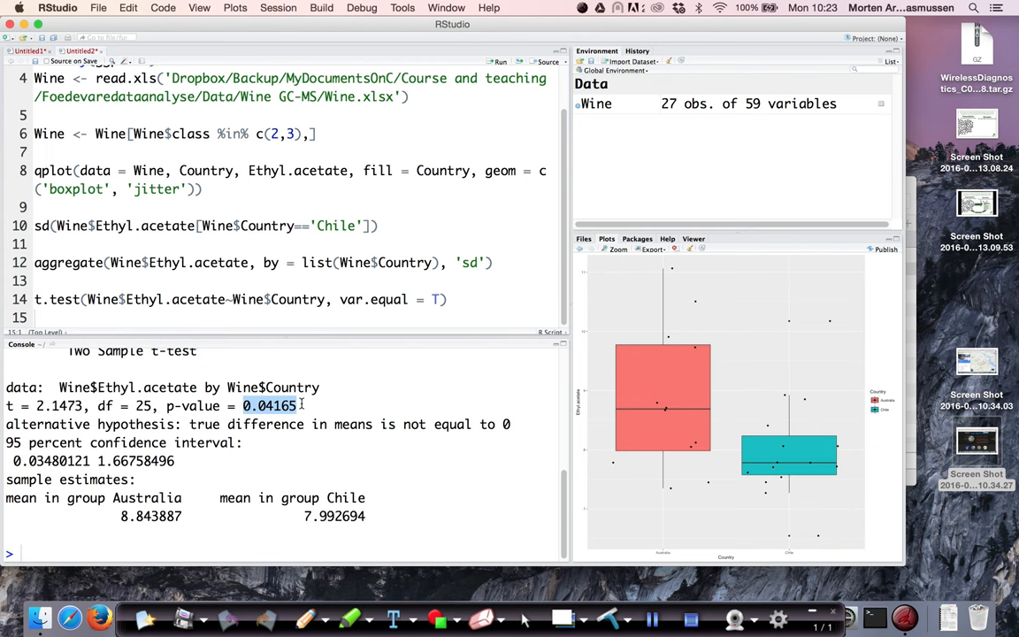